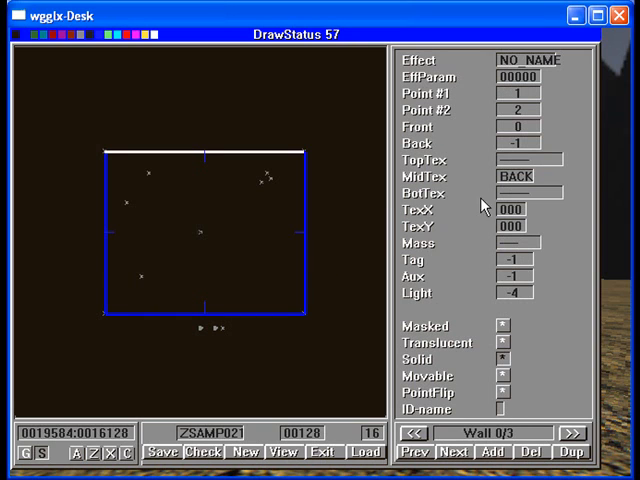
Step: Confirm the OSKYBOX object's Ef Target is SB5 and close its auxiliary parameters
{"action": "left_click", "coordinate": [452, 452]}
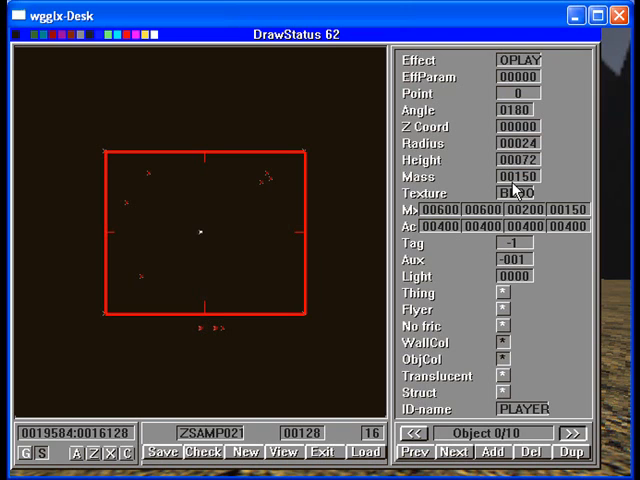
{"action": "left_click", "coordinate": [452, 452]}
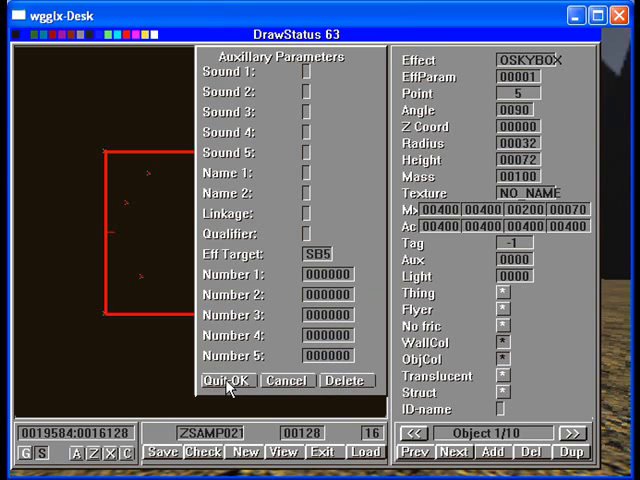
{"action": "left_click", "coordinate": [226, 380]}
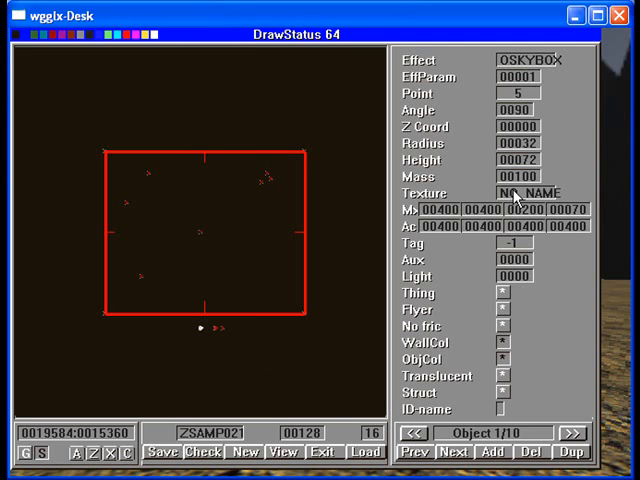
Step: Preview the SB skybox images in the texture picker, then leave without choosing one
{"action": "left_click", "coordinate": [526, 192]}
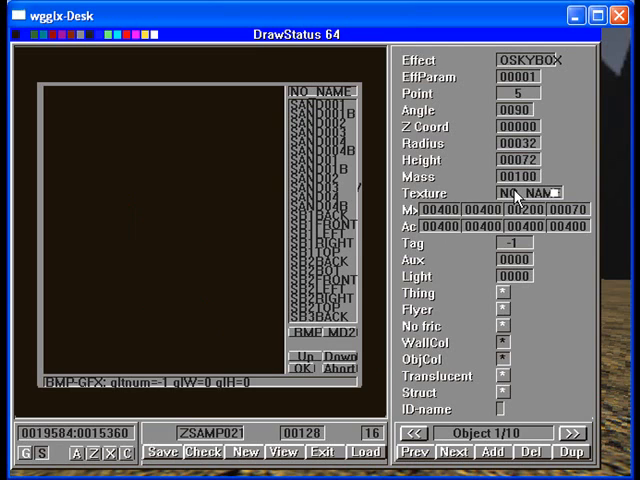
{"action": "mouse_move", "coordinate": [370, 348]}
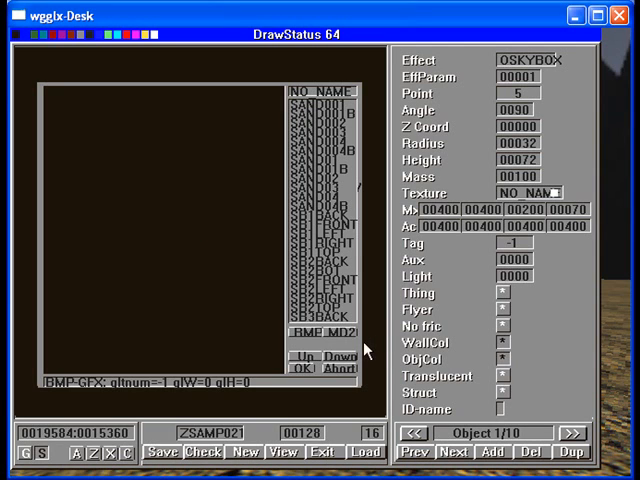
{"action": "scroll", "scroll_direction": "down", "scroll_amount": 3}
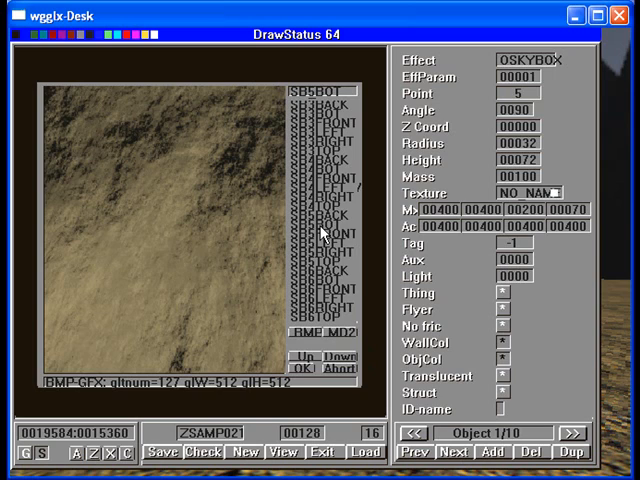
{"action": "mouse_move", "coordinate": [324, 240]}
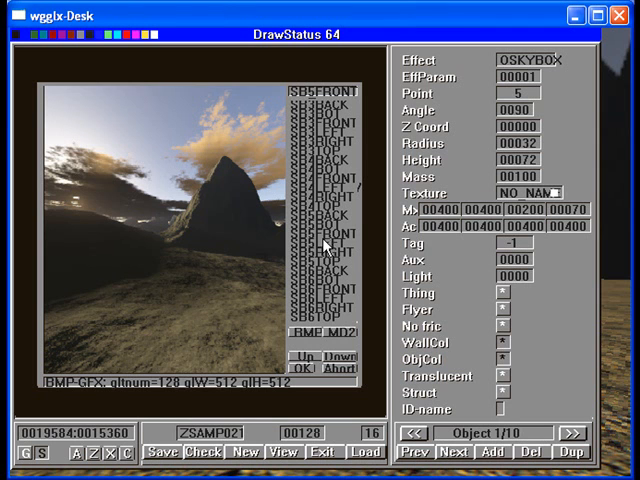
{"action": "left_click", "coordinate": [316, 88]}
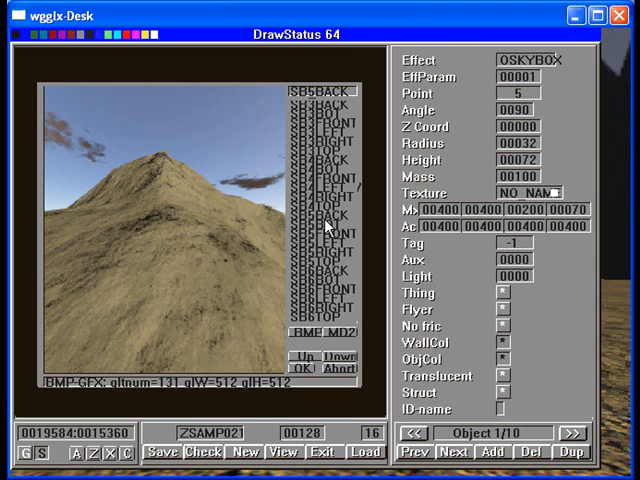
{"action": "mouse_move", "coordinate": [344, 252]}
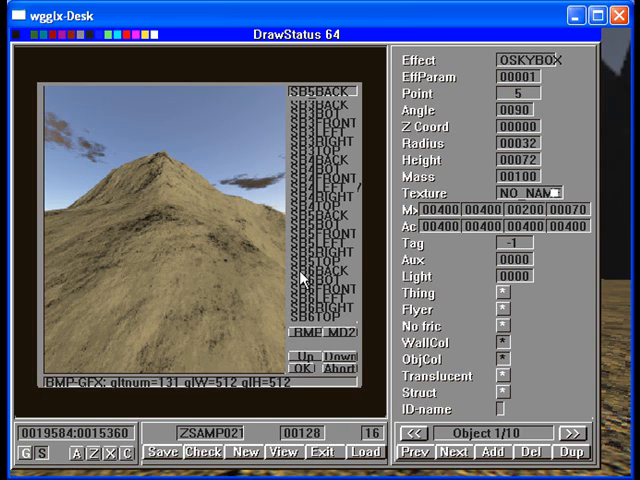
{"action": "mouse_move", "coordinate": [340, 296]}
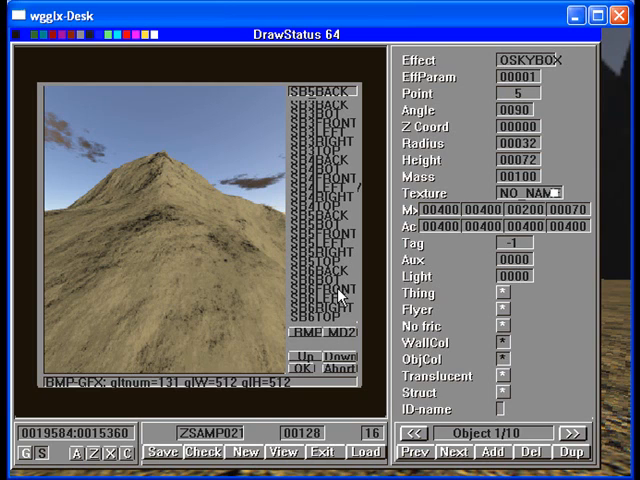
{"action": "mouse_move", "coordinate": [390, 300]}
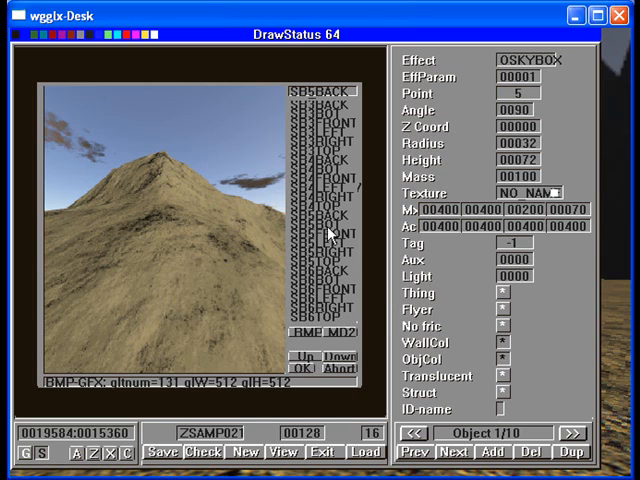
{"action": "mouse_move", "coordinate": [340, 164]}
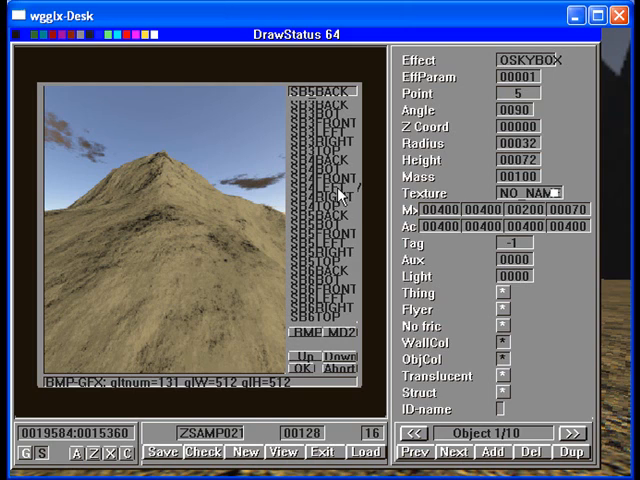
{"action": "mouse_move", "coordinate": [318, 288]}
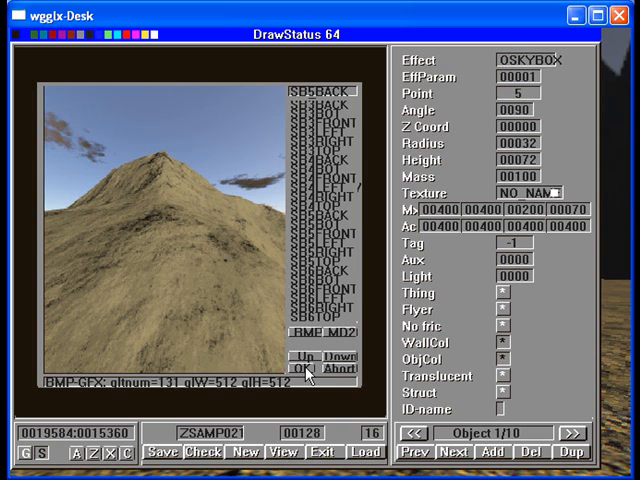
{"action": "left_click", "coordinate": [296, 368]}
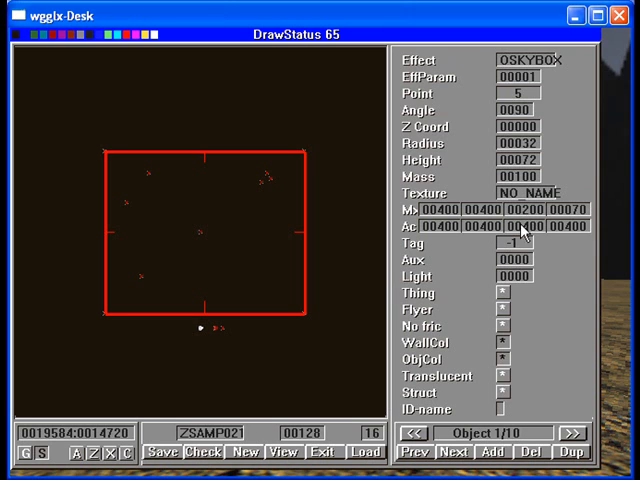
Step: Browse to another object and review its auxiliary parameters without changes
{"action": "left_click", "coordinate": [518, 258]}
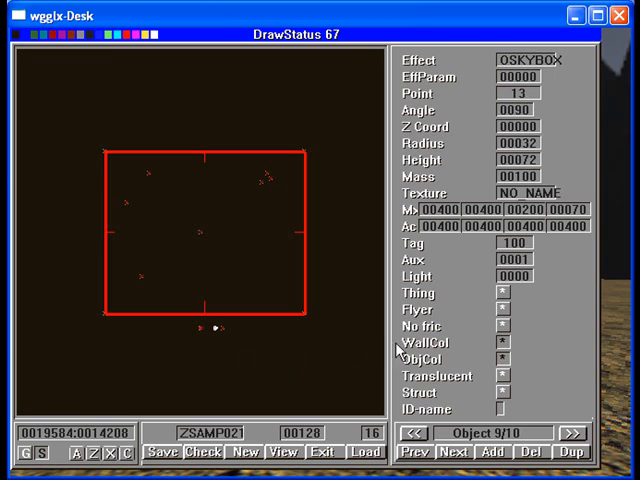
{"action": "left_click", "coordinate": [520, 260]}
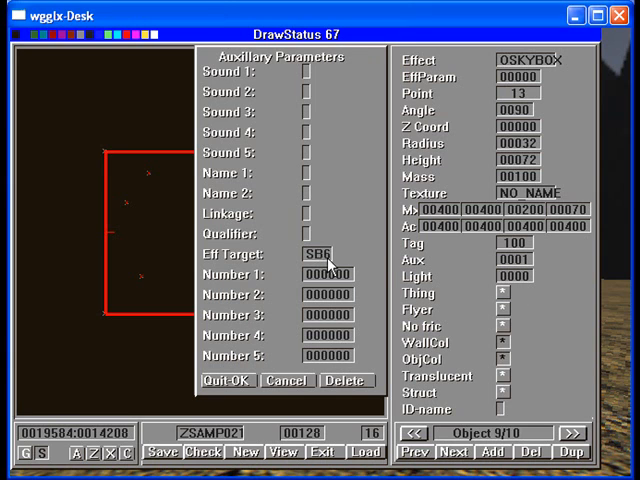
{"action": "left_click", "coordinate": [228, 380]}
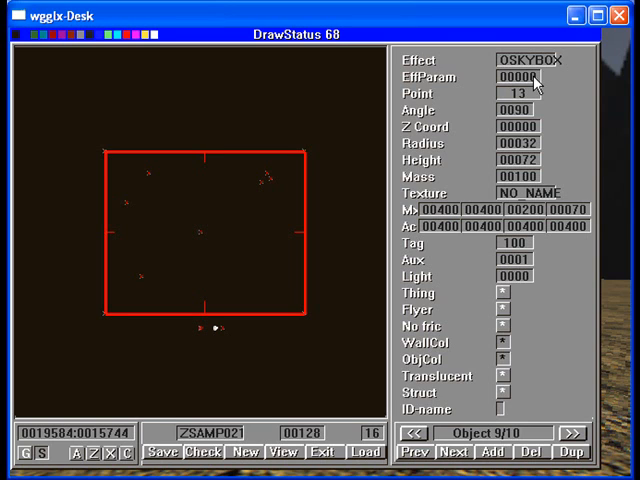
{"action": "mouse_move", "coordinate": [520, 244]}
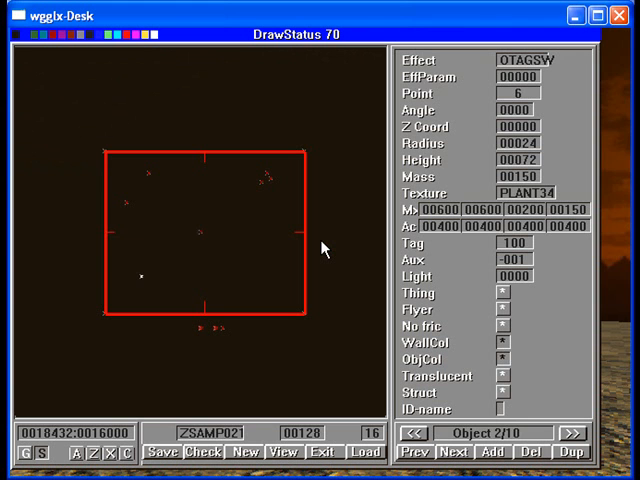
{"action": "mouse_move", "coordinate": [304, 424]}
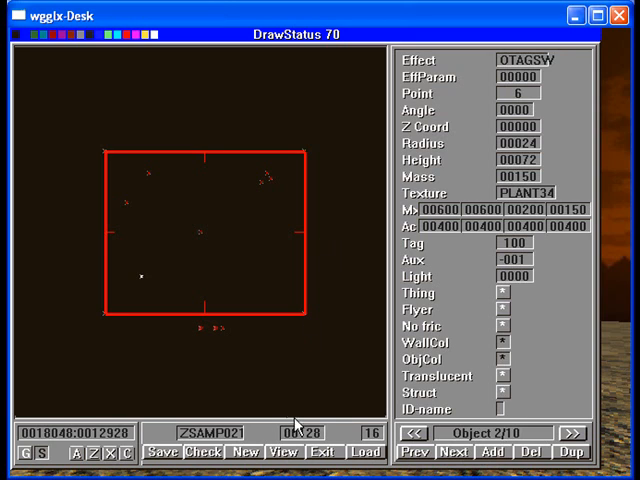
Step: Start a new orb with one domain whose floor uses a GRND ground texture
{"action": "left_click", "coordinate": [238, 452]}
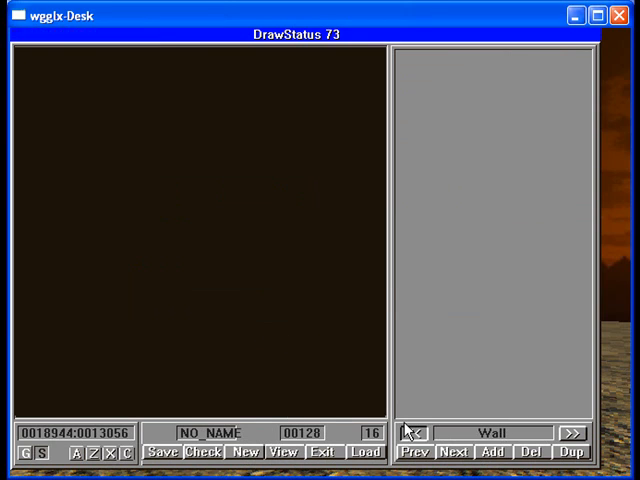
{"action": "left_click", "coordinate": [452, 452]}
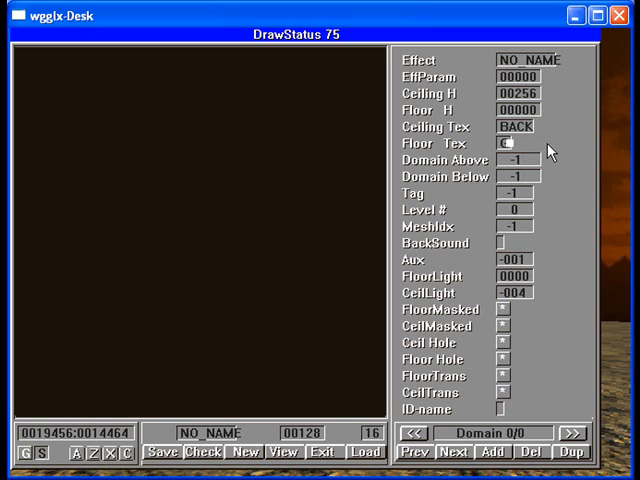
{"action": "type", "text": "GRND77"}
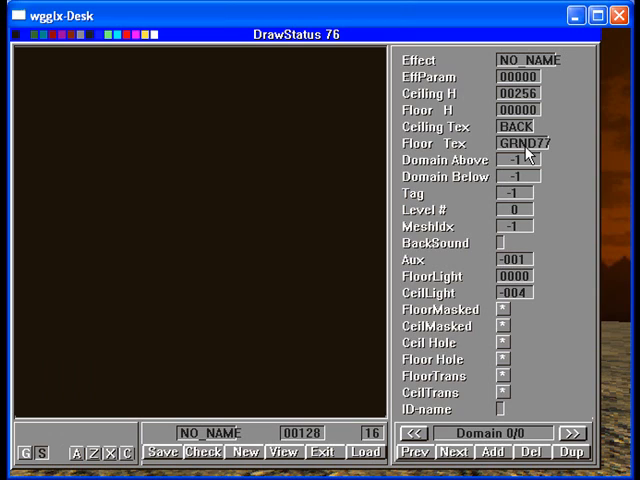
{"action": "mouse_move", "coordinate": [484, 422]}
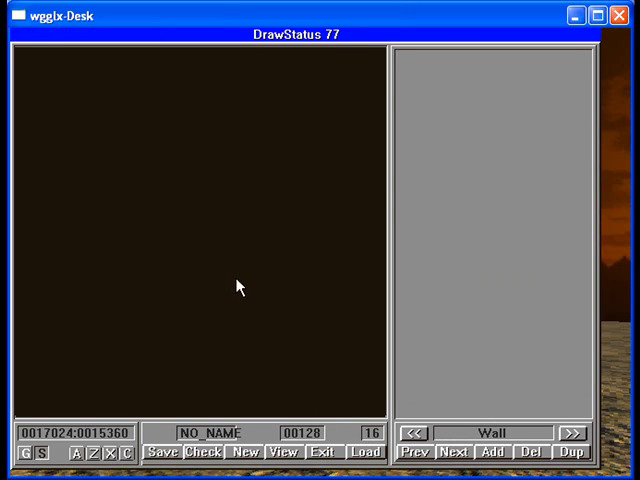
Step: Draw connected walls outlining the rectangular room on the map
{"action": "left_click_drag", "start_coordinate": [128, 168], "coordinate": [258, 172]}
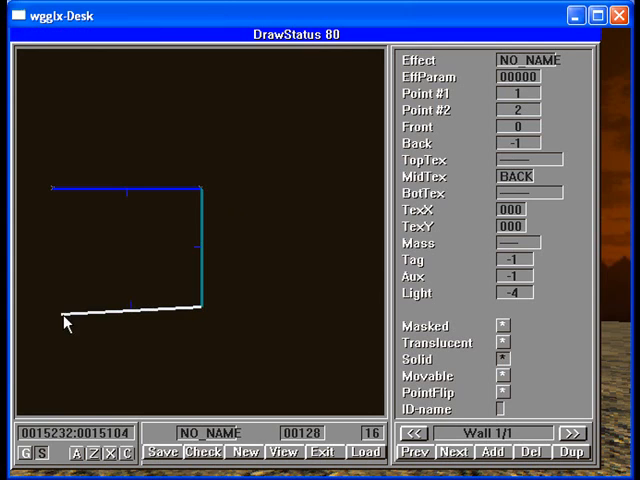
{"action": "left_click", "coordinate": [452, 456]}
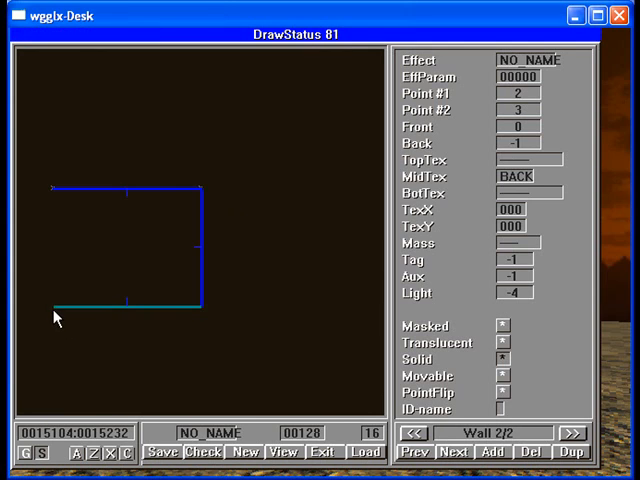
{"action": "left_click", "coordinate": [452, 456]}
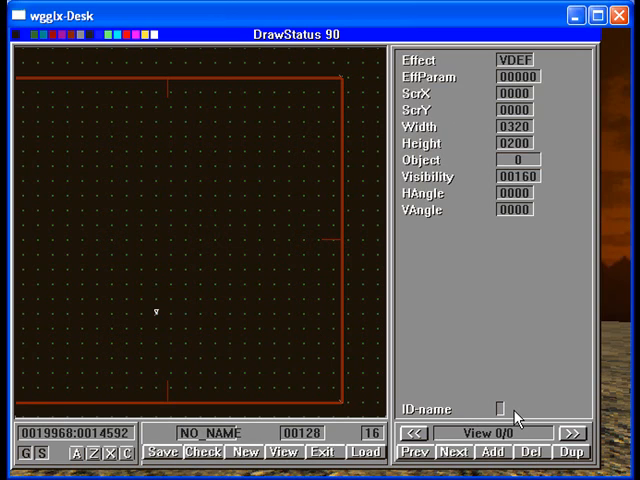
{"action": "mouse_move", "coordinate": [512, 370]}
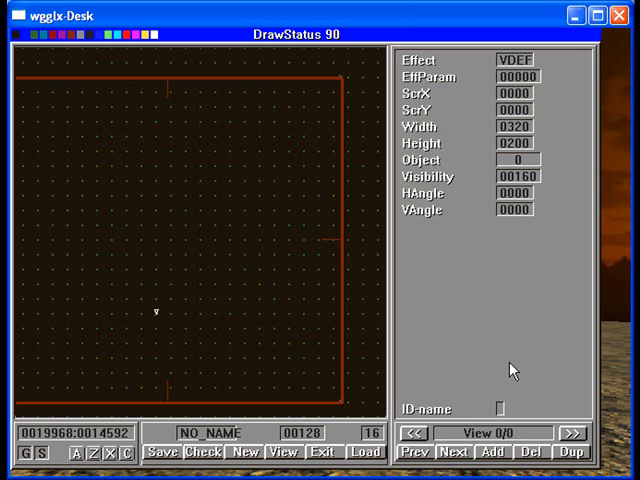
{"action": "mouse_move", "coordinate": [250, 388]}
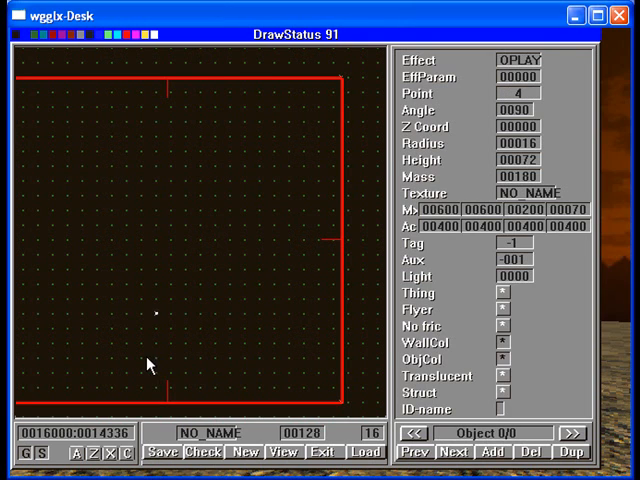
Step: Add an OSKYBOX object and enter ZTEST as the orb's save name
{"action": "left_click", "coordinate": [452, 452]}
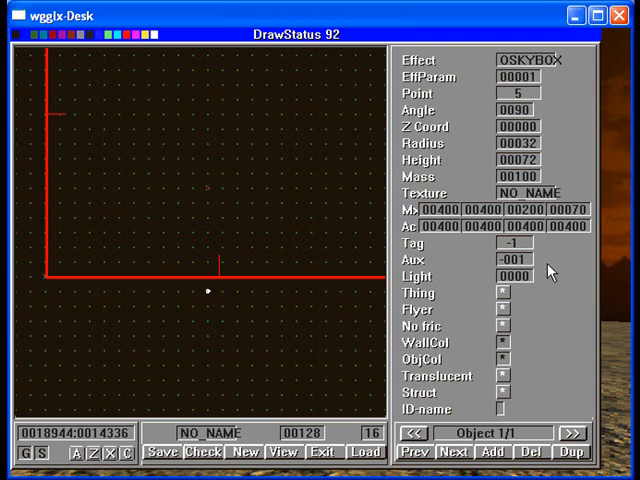
{"action": "left_click", "coordinate": [508, 260]}
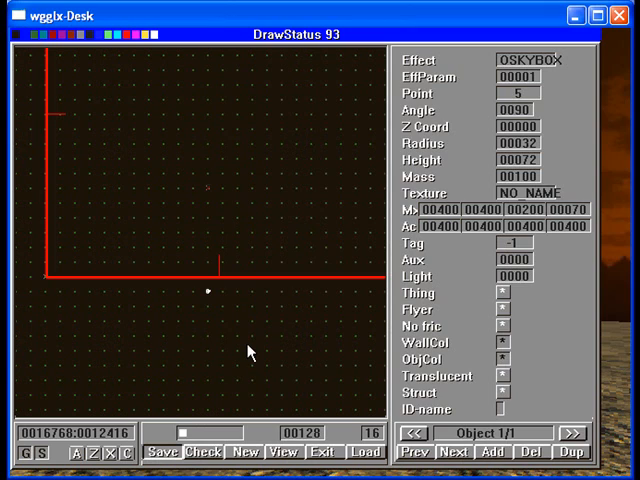
{"action": "type", "text": "ZTEST"}
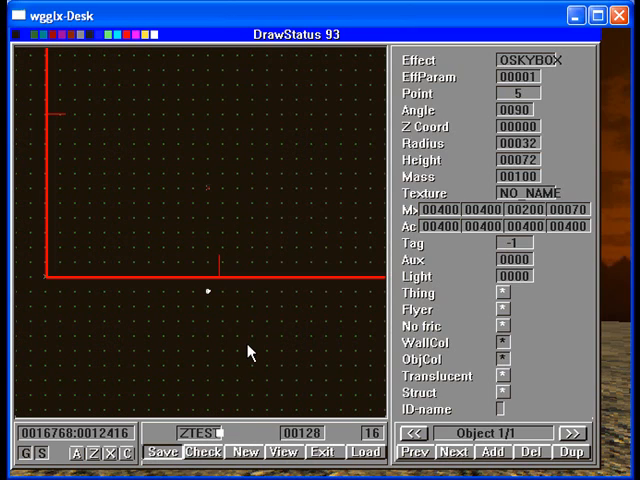